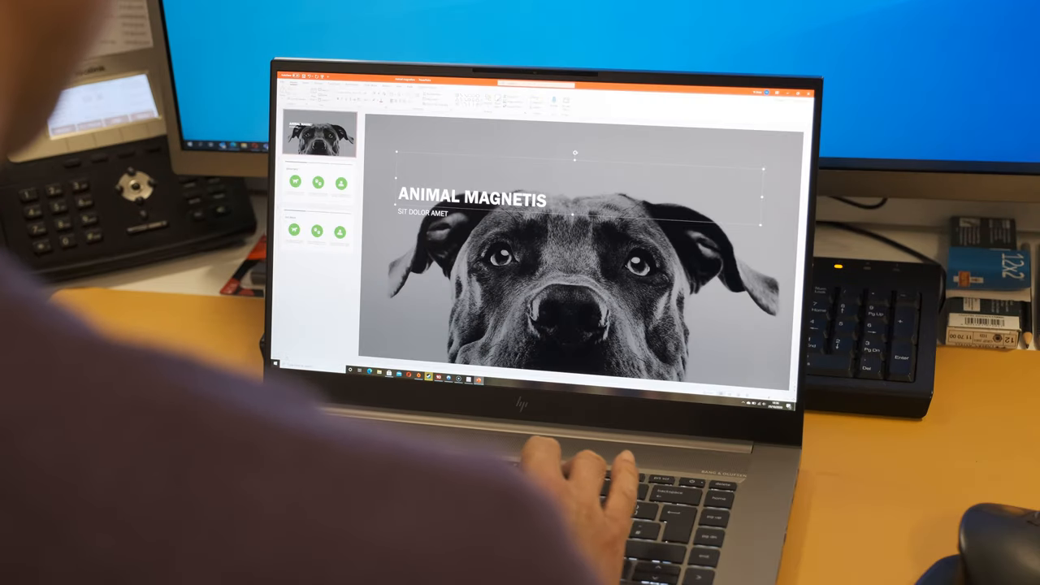
text(M)
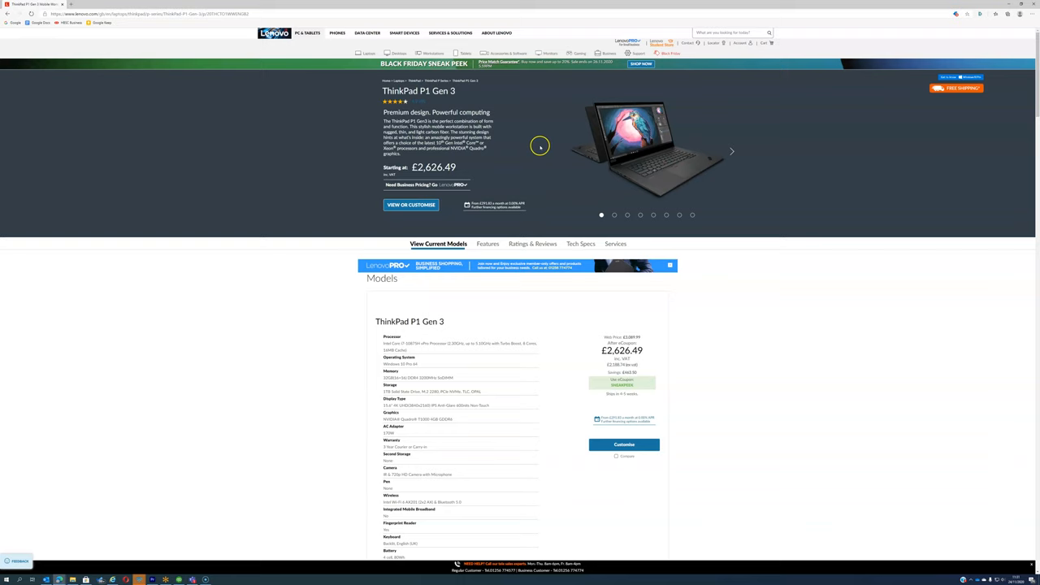
scroll(down, 3)
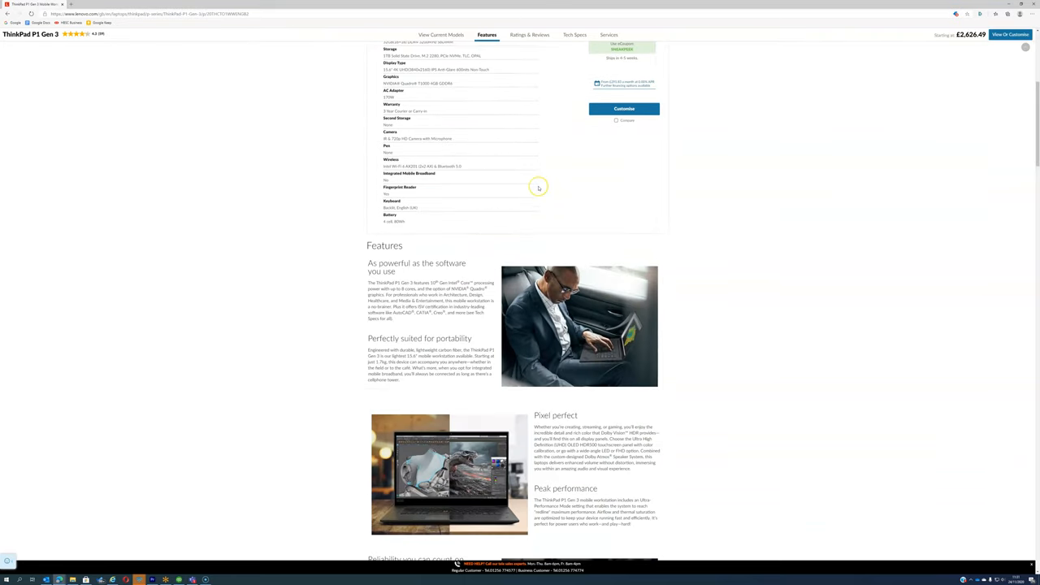